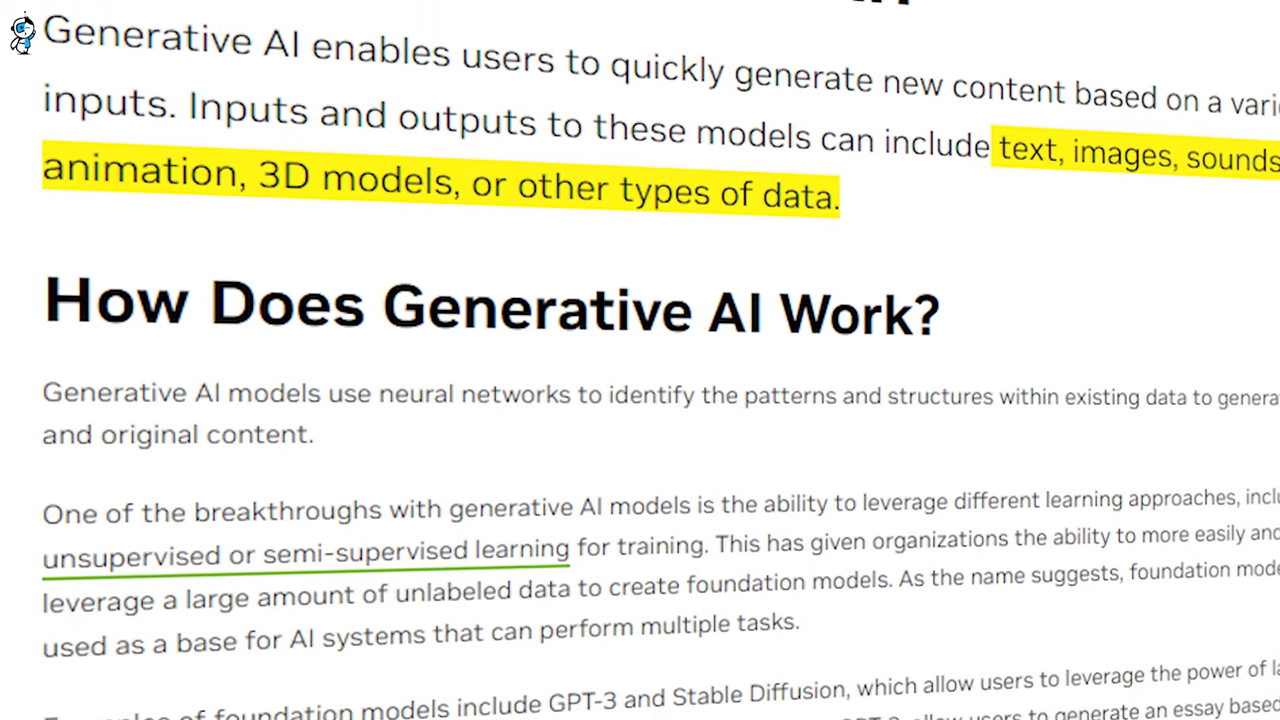
scroll("up", 3)
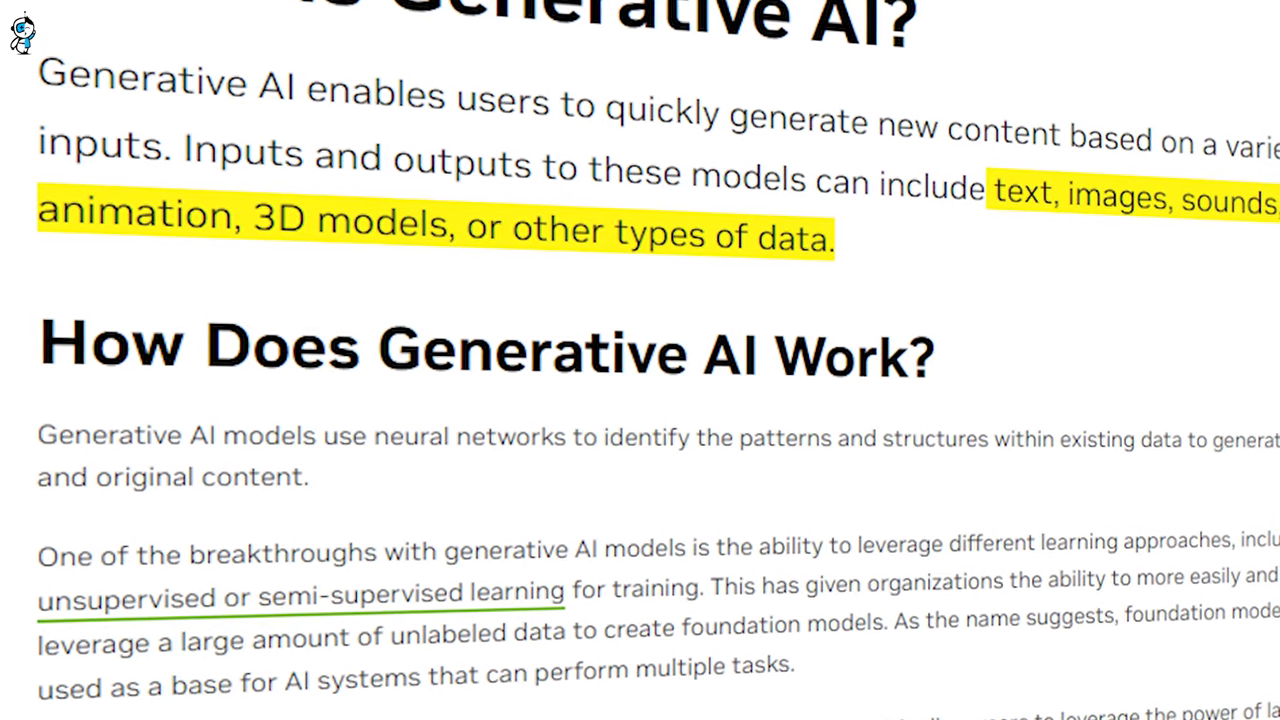
scroll("down", 3)
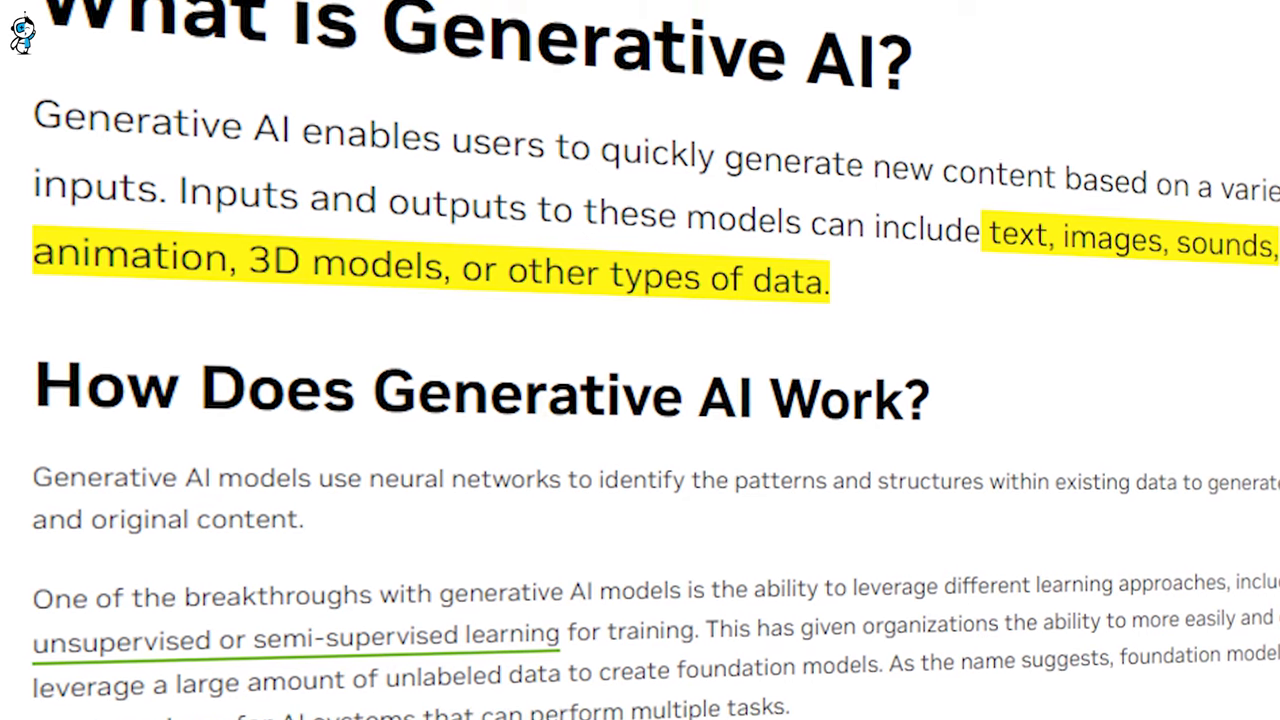